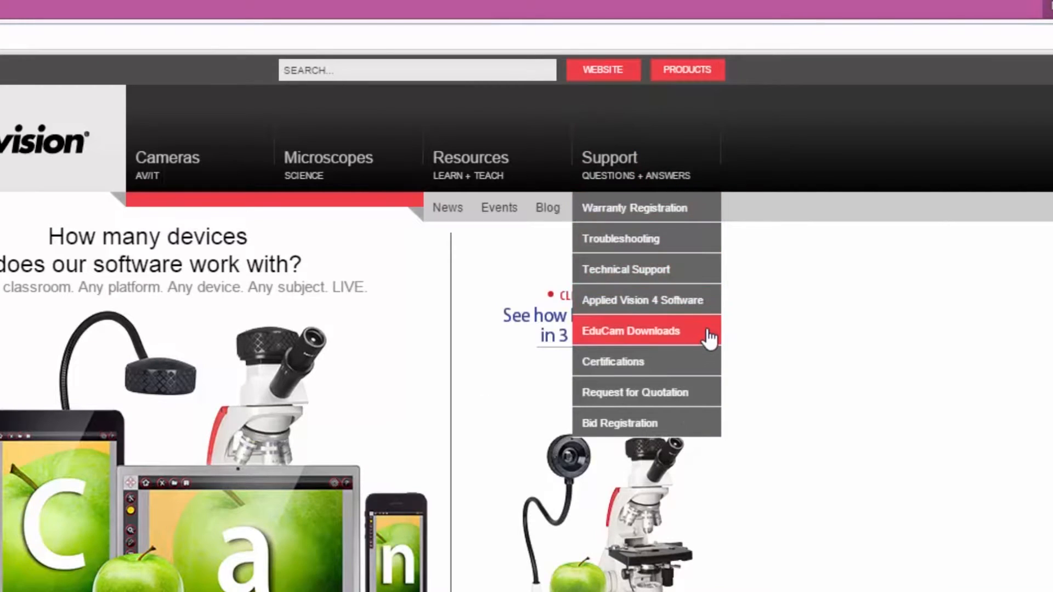
Open the EduCam Downloads page from the Kenivision Support menu
left_click(631, 331)
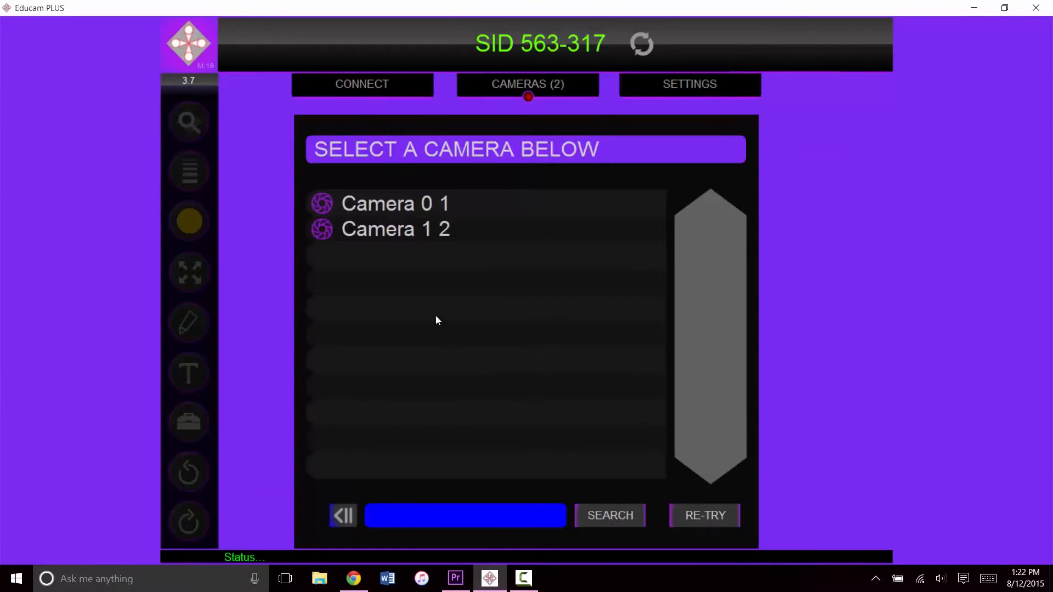
Connect a camera, set 1024x768, rotate 180° upright, and capture a still of the globe
left_click(395, 204)
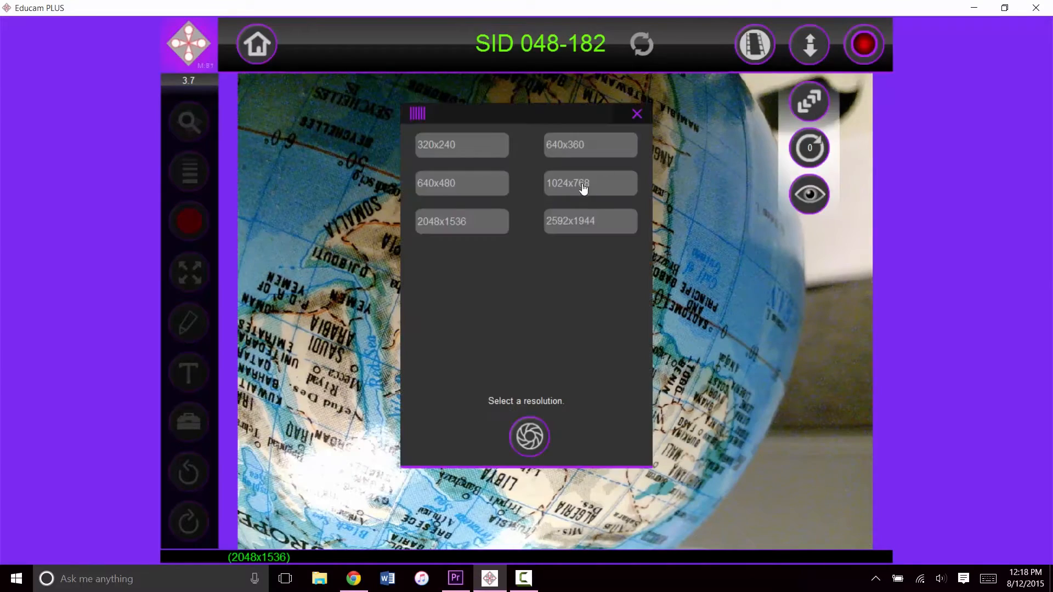
left_click(590, 182)
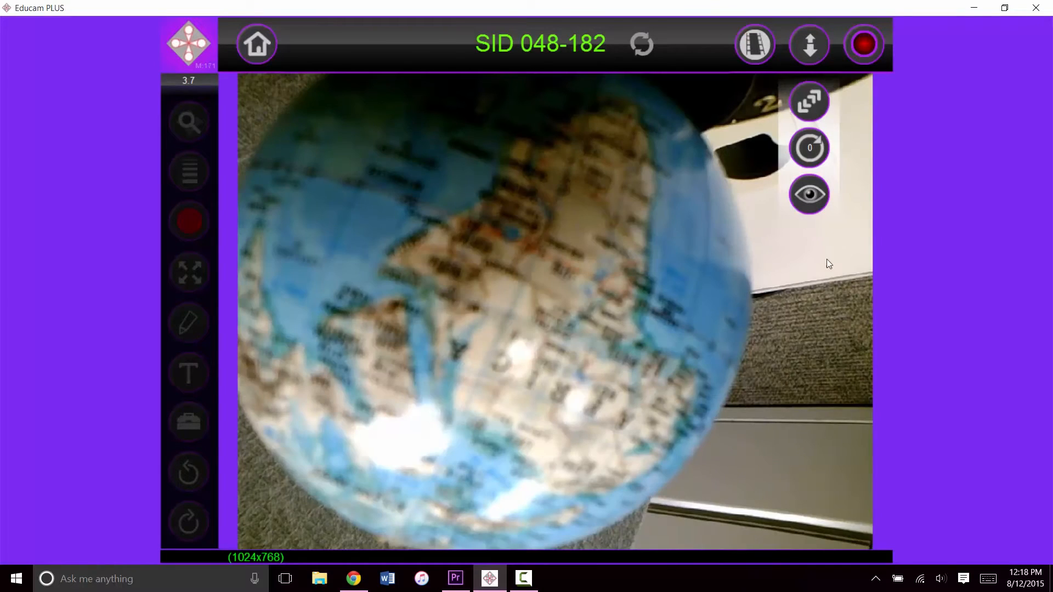
left_click(808, 148)
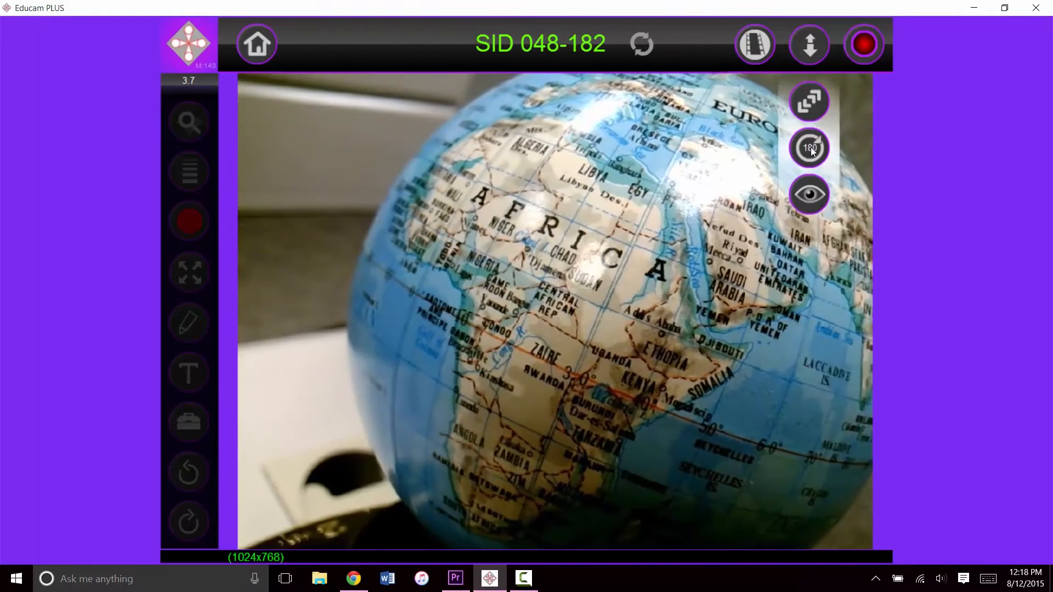
left_click(863, 44)
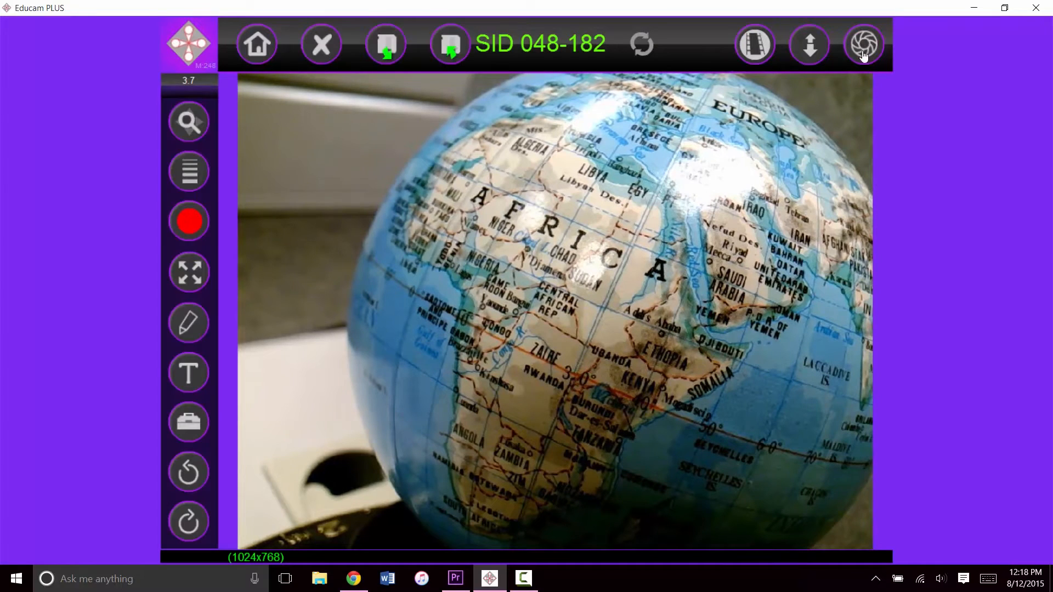
Choose a line thickness for the drawing tools
left_click(863, 43)
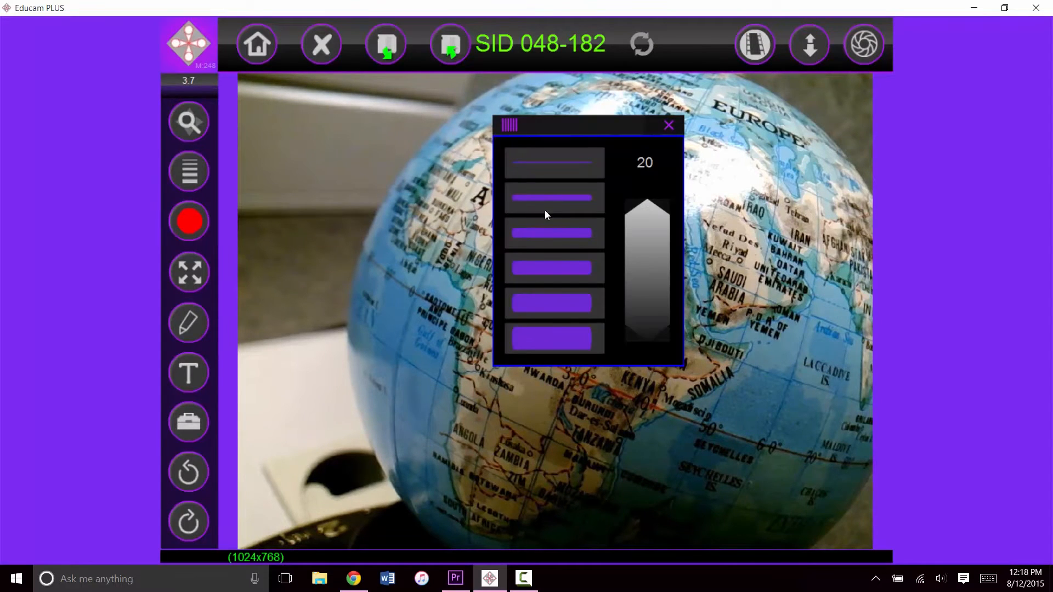
left_click(668, 125)
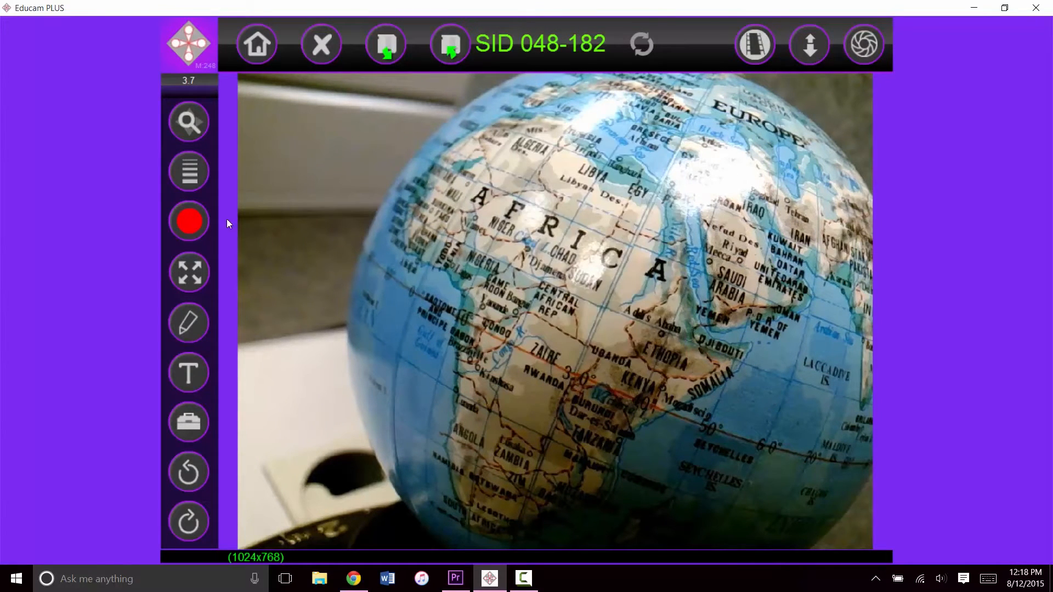
left_click(190, 221)
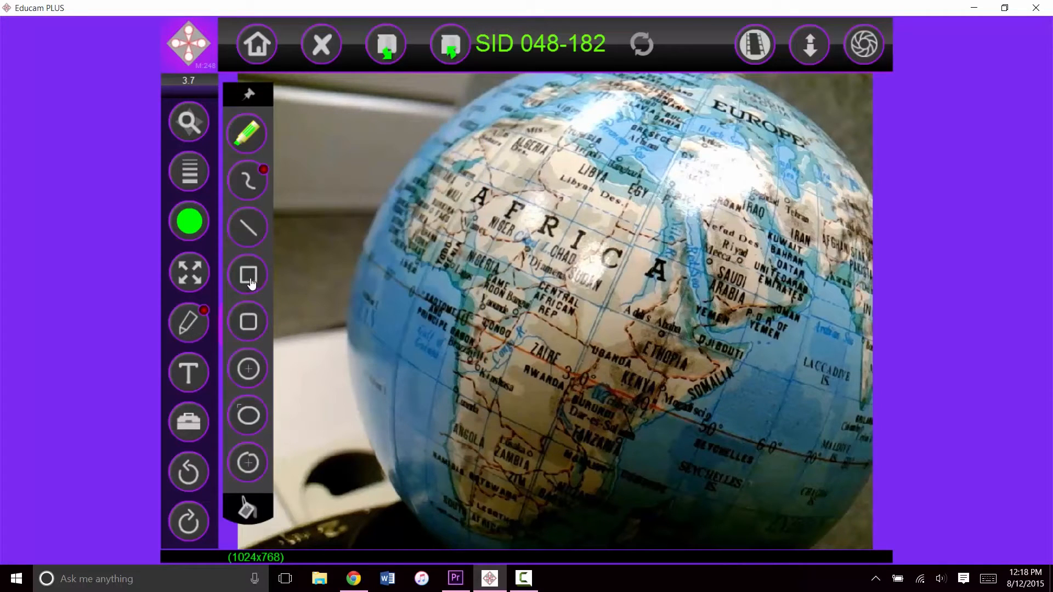
Drag a green rectangle around Africa, switch to red, and strike a line through AFRICA
left_click_drag(430, 151, 718, 403)
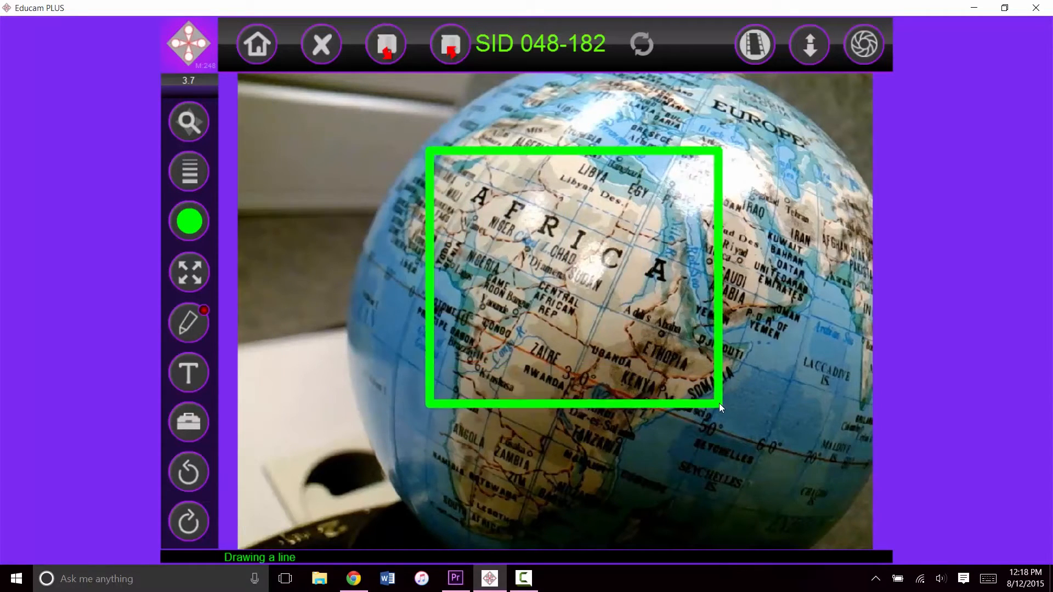
left_click(189, 220)
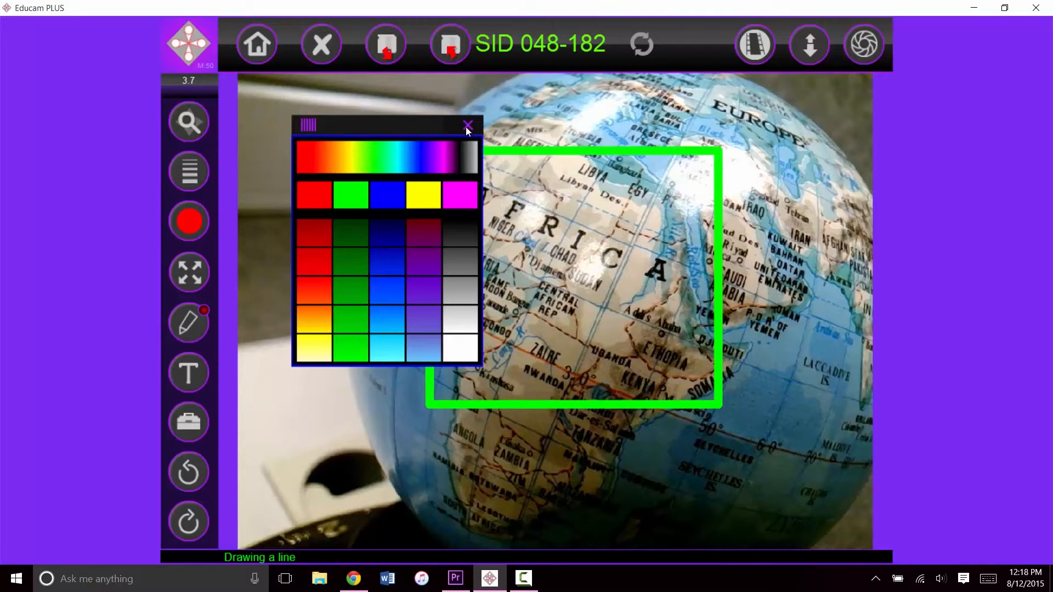
left_click(467, 124)
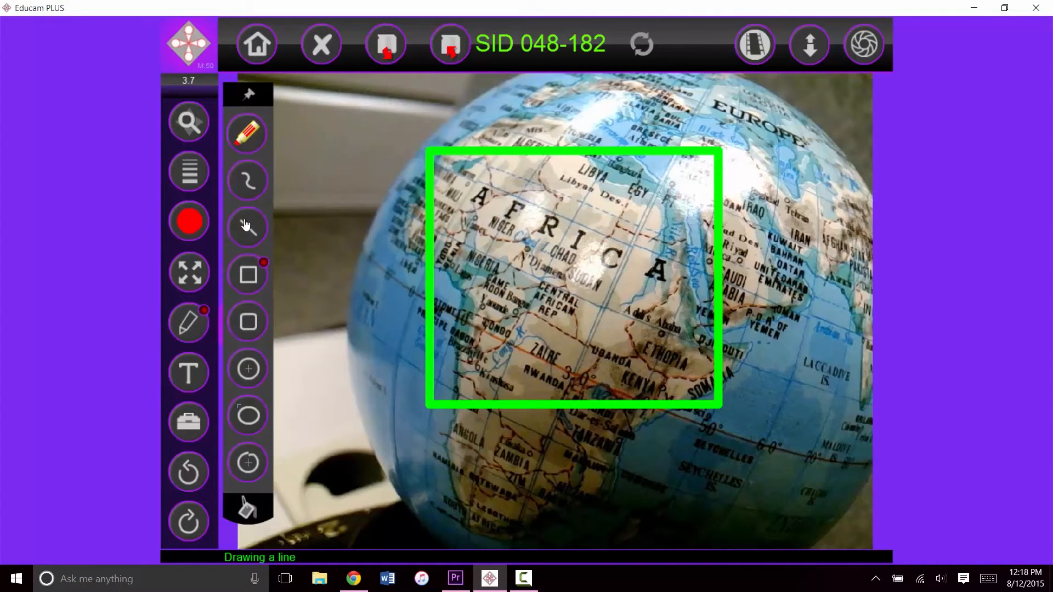
left_click_drag(460, 205, 667, 299)
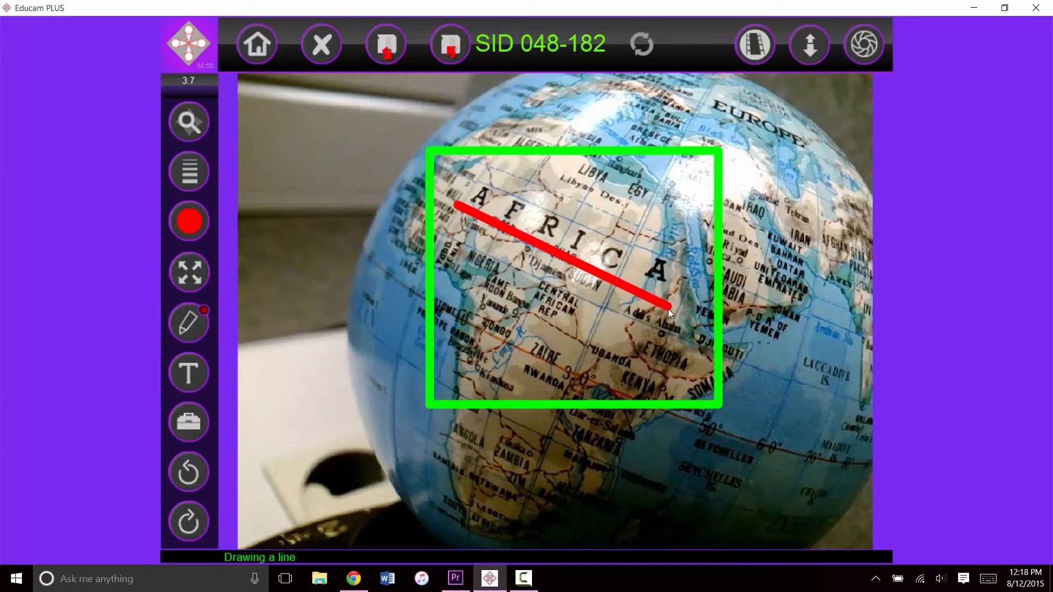